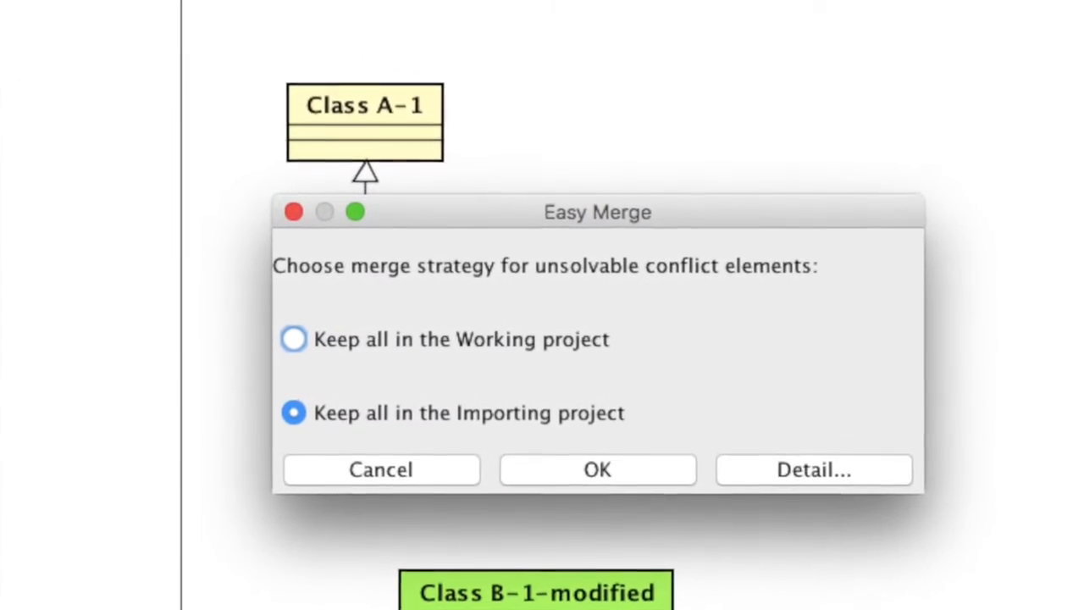
Review the Flexible Merge conflict details, then cancel the merge and return to Sample A and Sample B
left_click(813, 469)
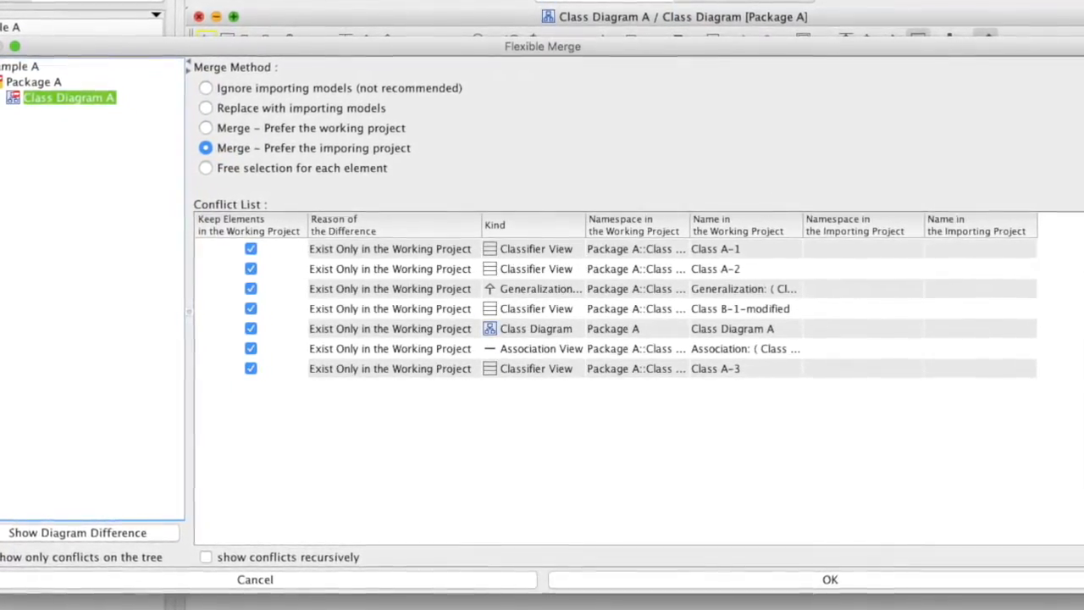
left_click(830, 579)
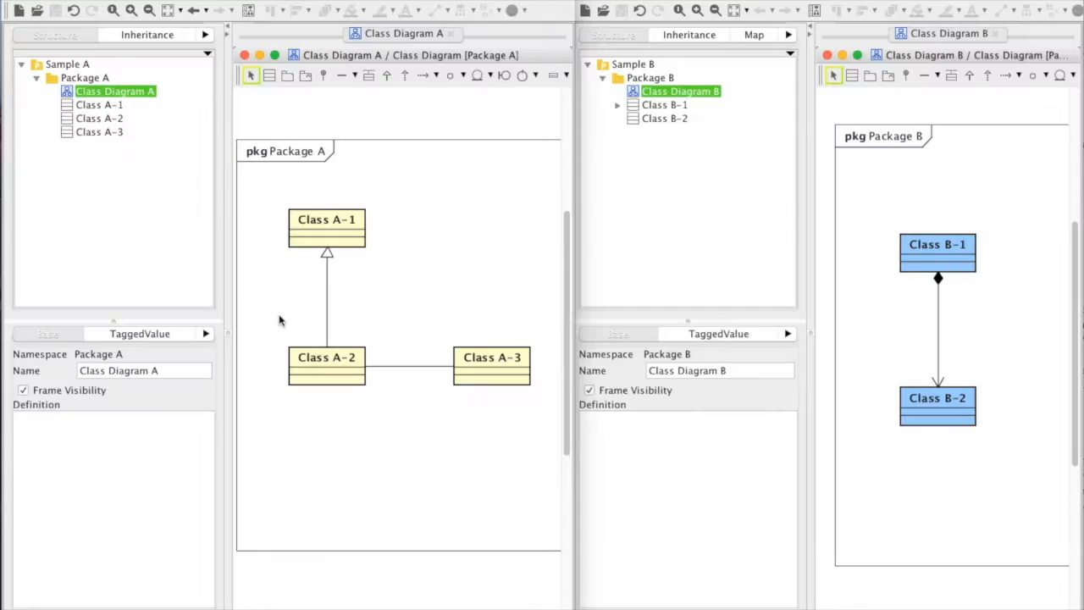
mouse_move(464, 439)
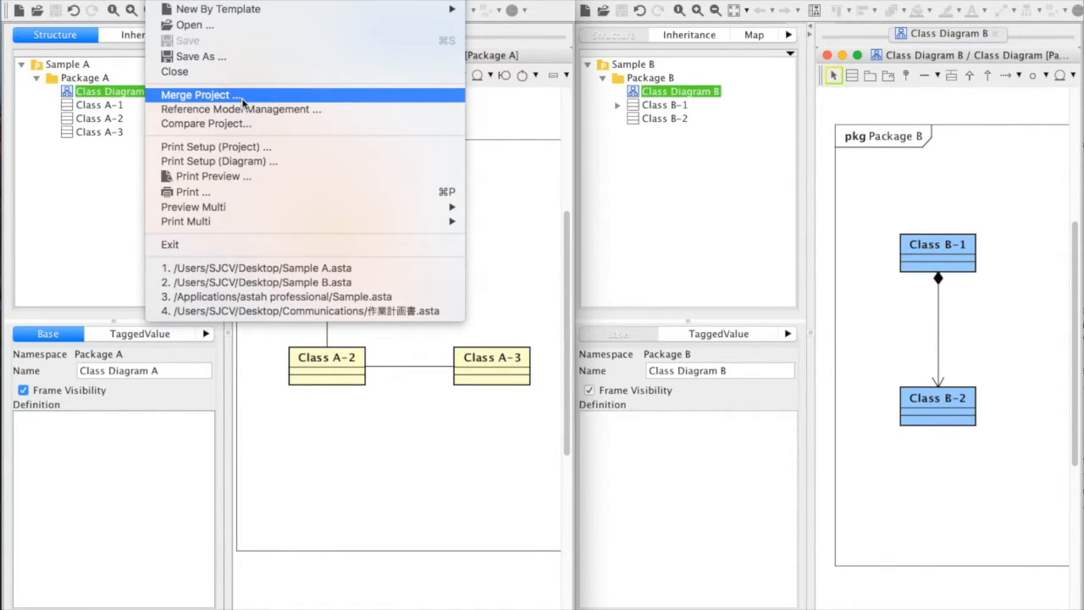
Merge Sample B.asta into Sample A and view the merged Class Diagram B
left_click(197, 95)
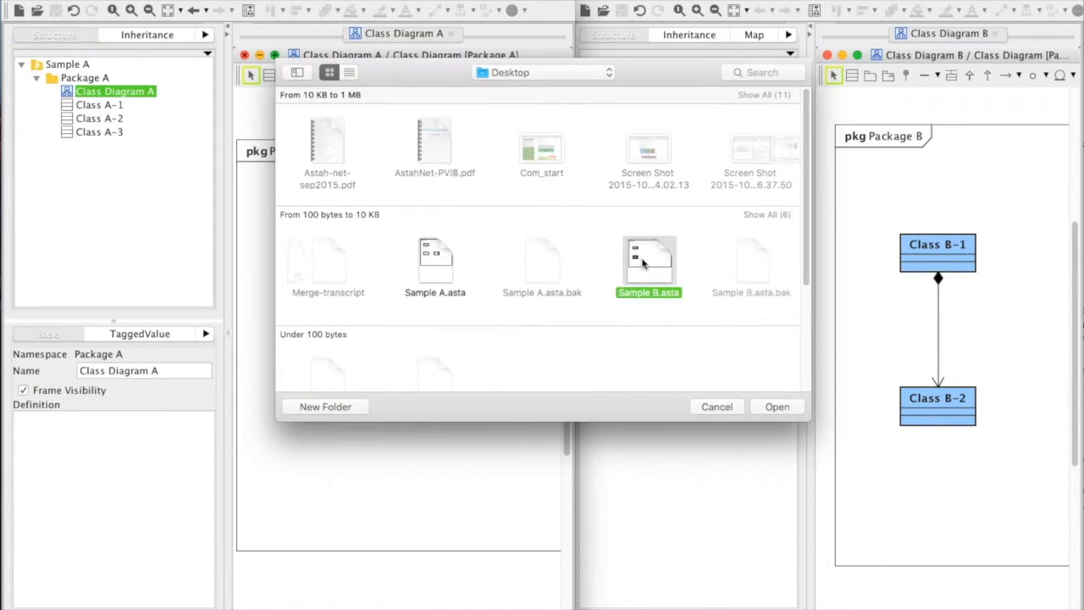
left_click(776, 407)
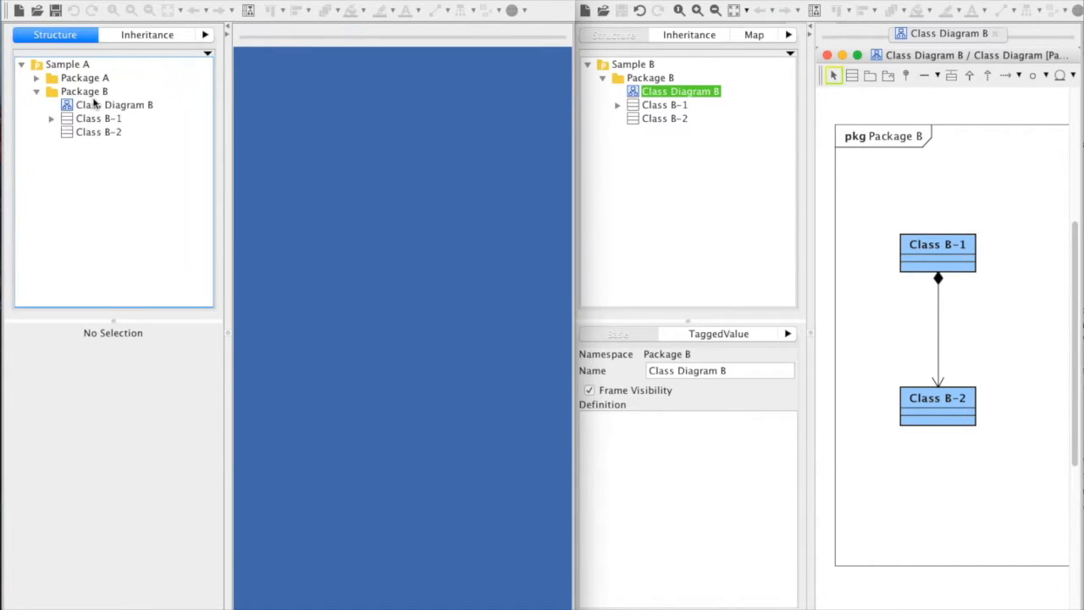
double_click(114, 105)
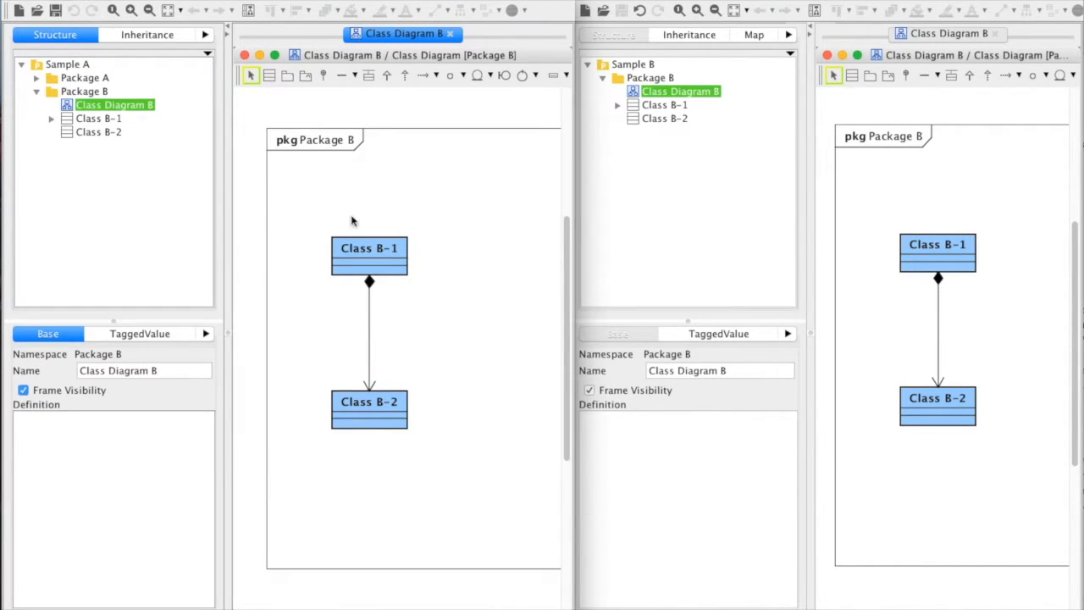
mouse_move(332, 475)
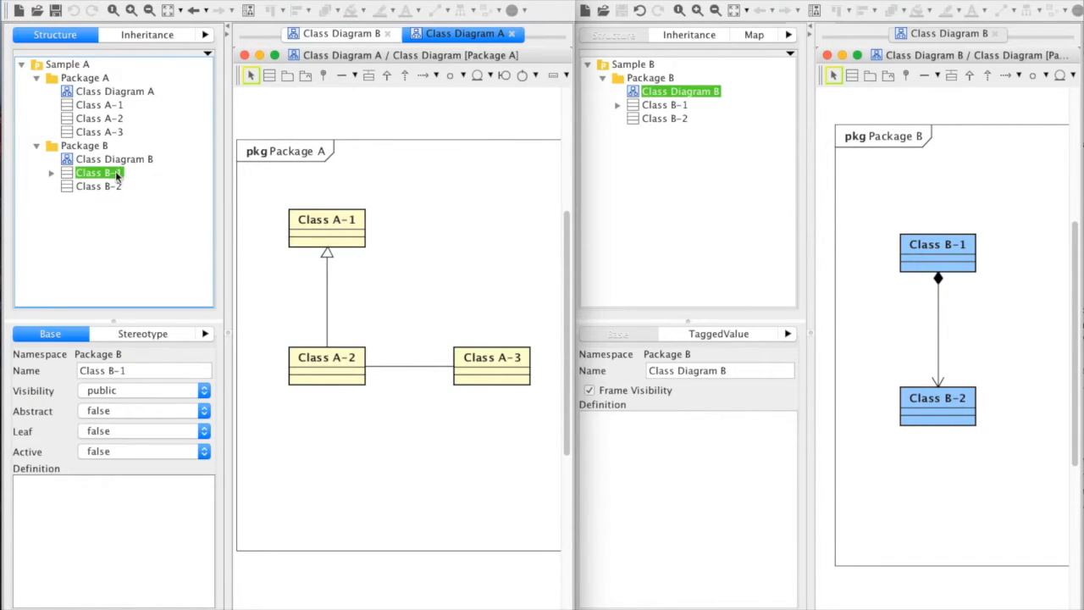
Place Class B-1 from the merged Package B onto Class Diagram A
left_click(364, 10)
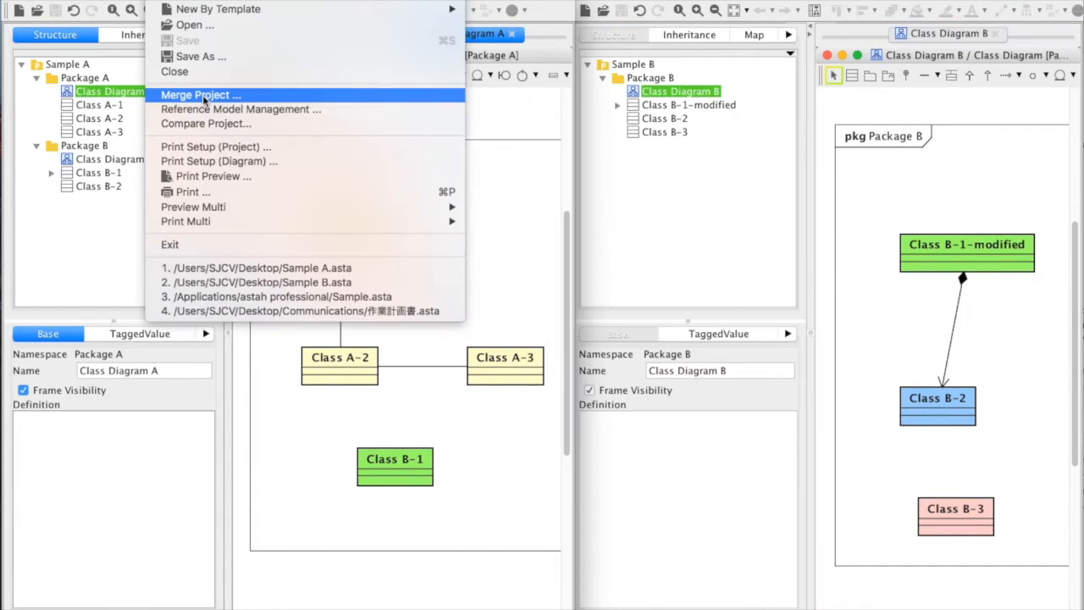
Start a second merge of the updated Sample B and compare Class Diagram B's working and importing versions
left_click(200, 95)
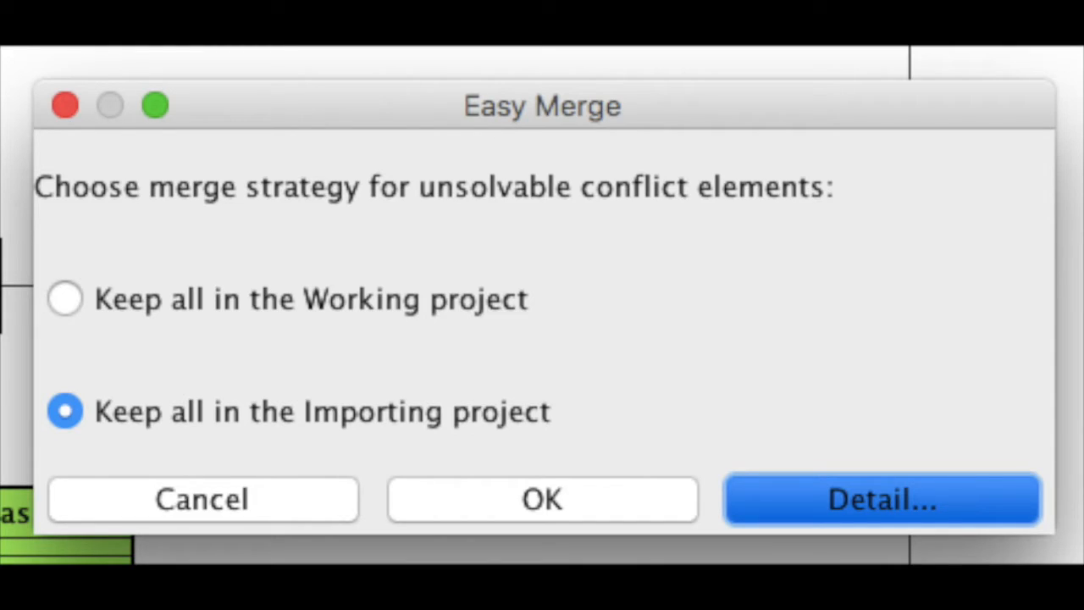
left_click(881, 498)
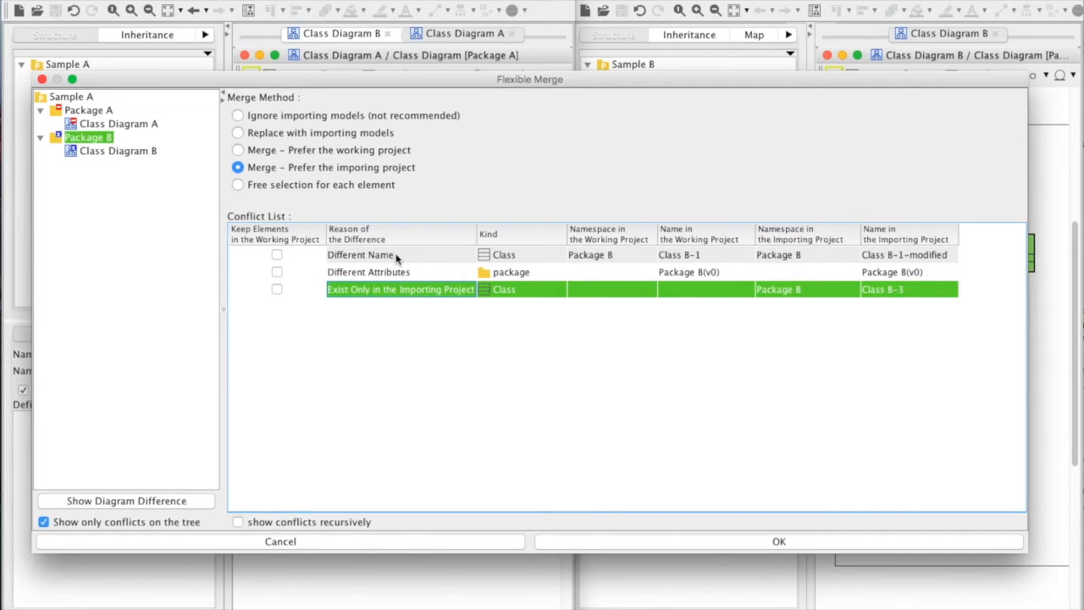
left_click(119, 151)
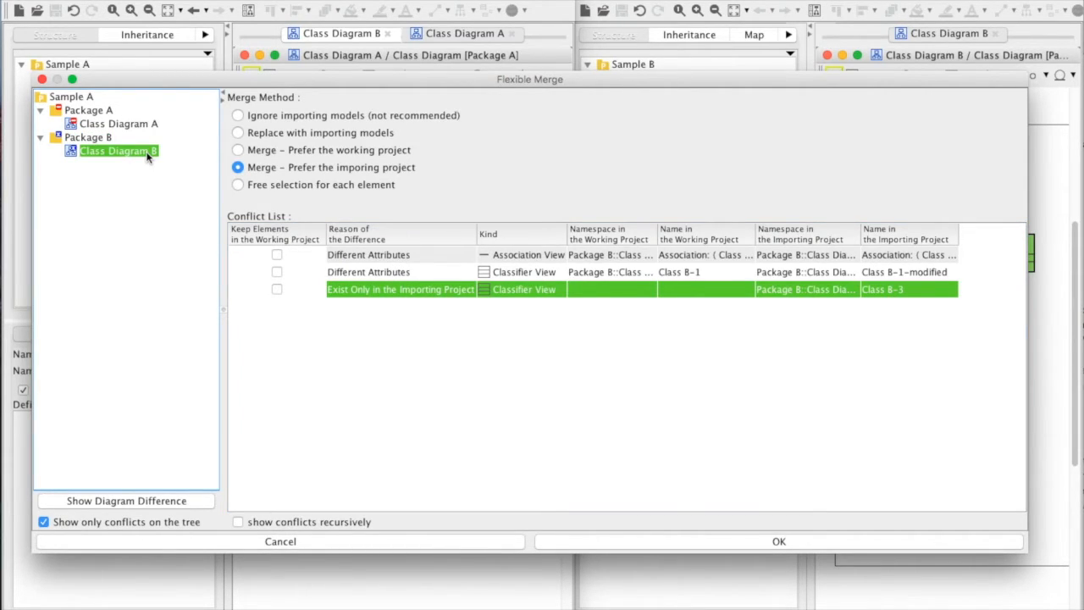
mouse_move(147, 162)
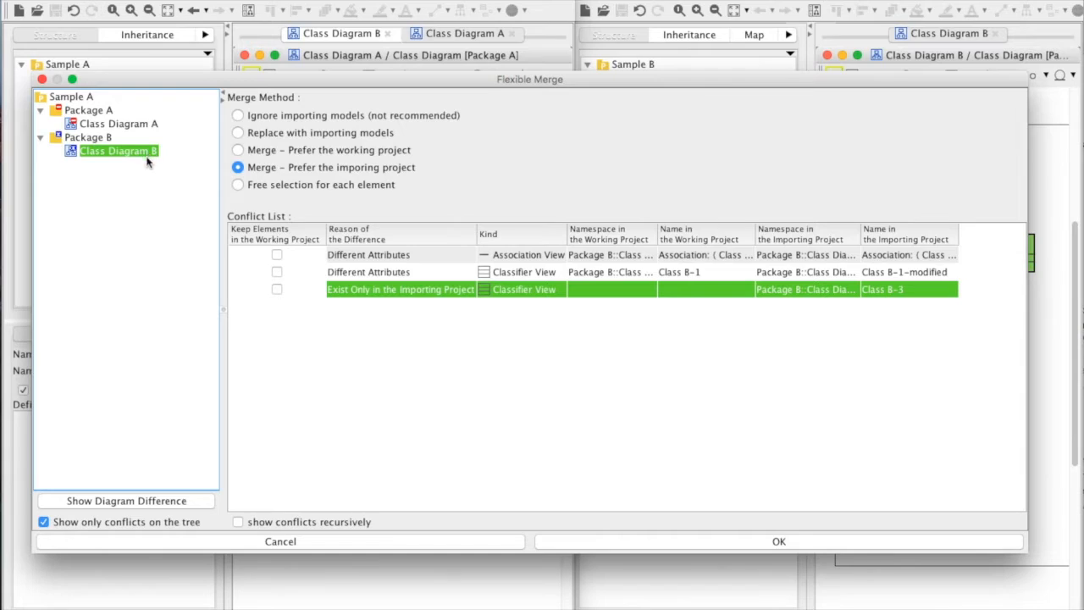
left_click(125, 501)
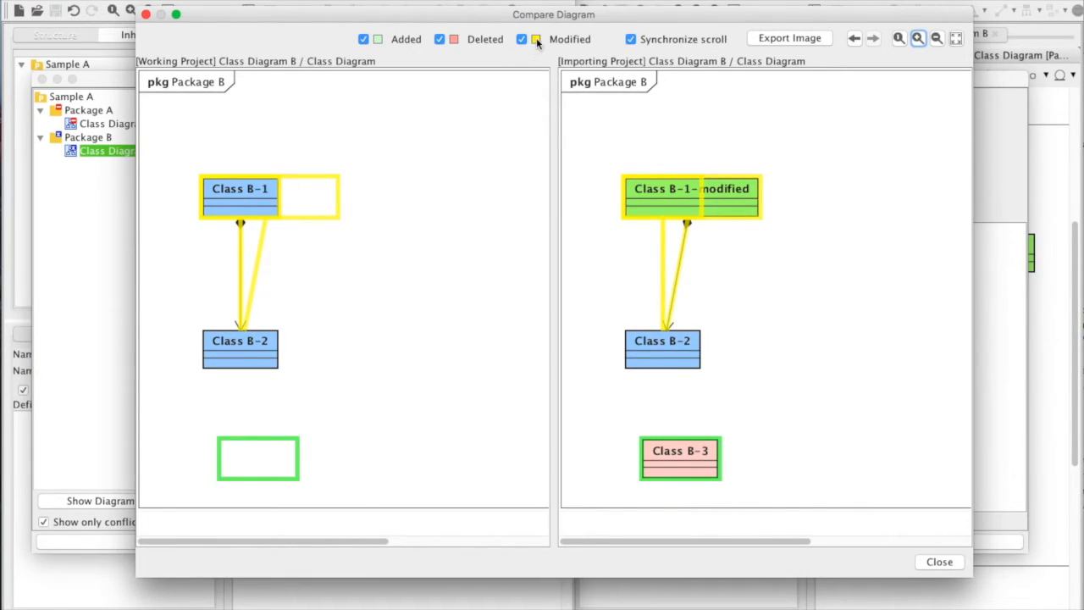
Toggle the Modified filter in the Class Diagram B comparison before completing the merge
left_click(522, 39)
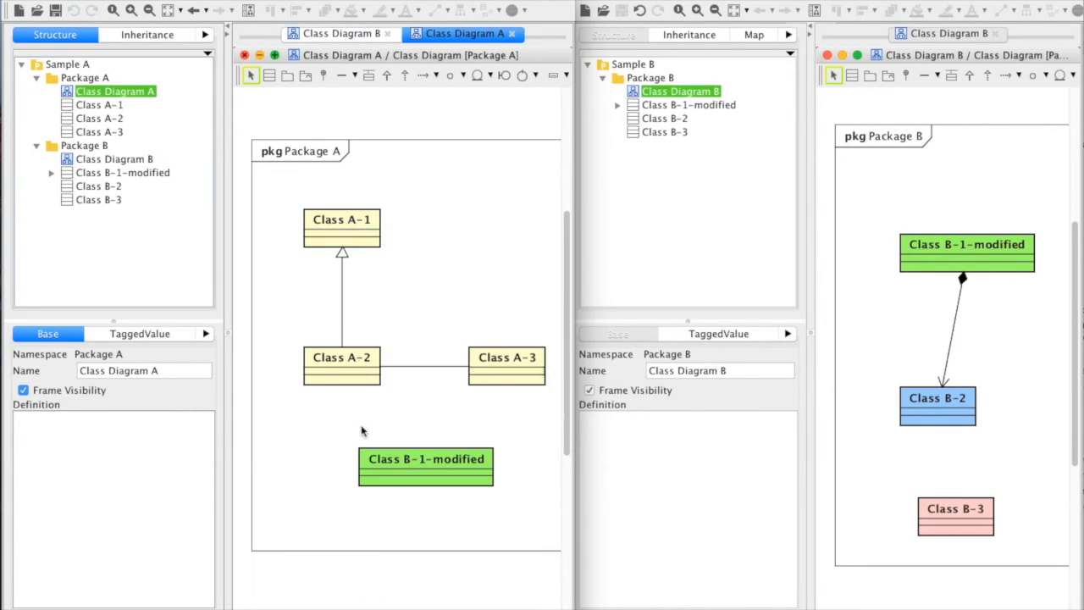
mouse_move(447, 531)
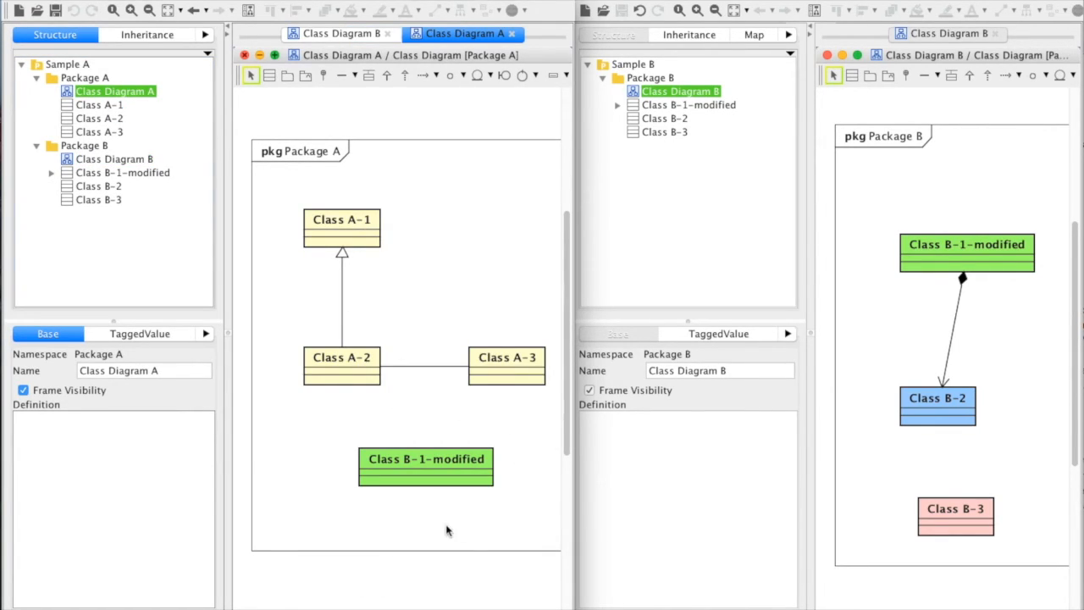
mouse_move(482, 512)
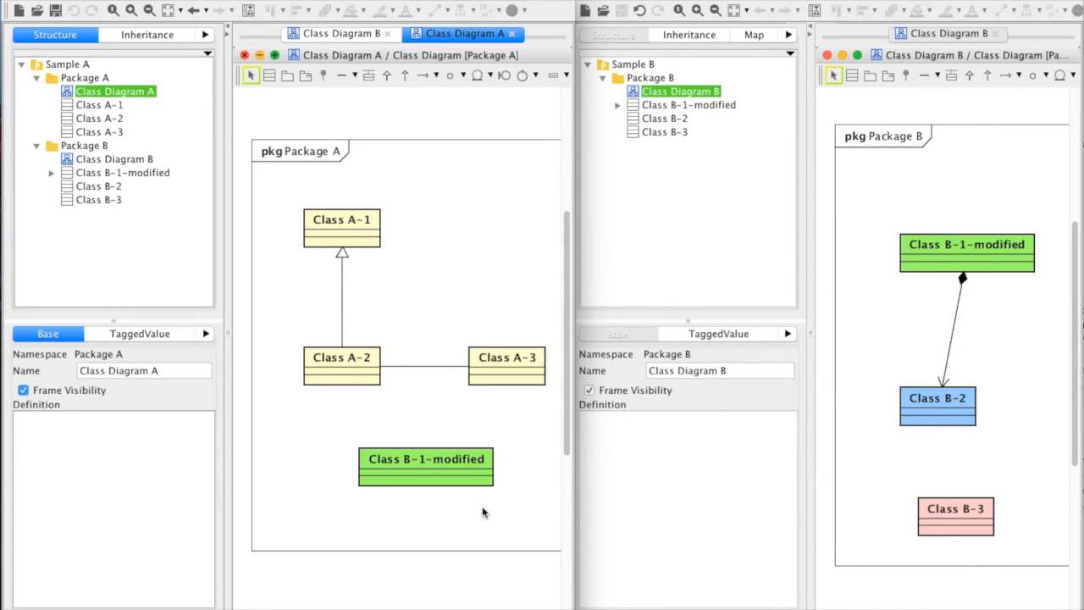